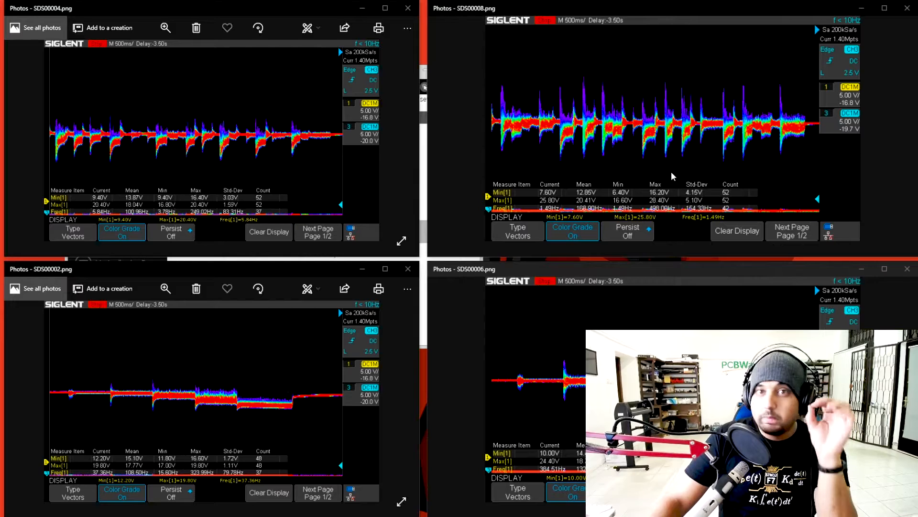
{"action": "mouse_move", "coordinate": [687, 176]}
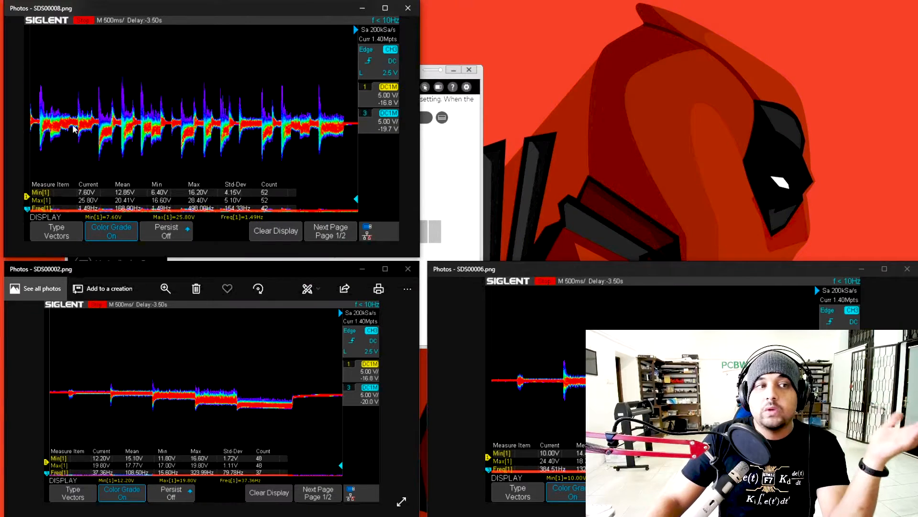
{"action": "mouse_move", "coordinate": [513, 65]}
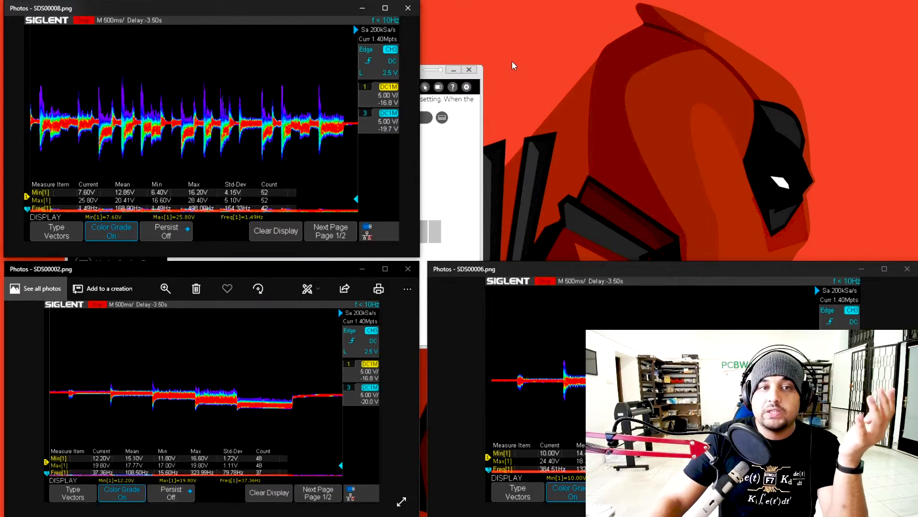